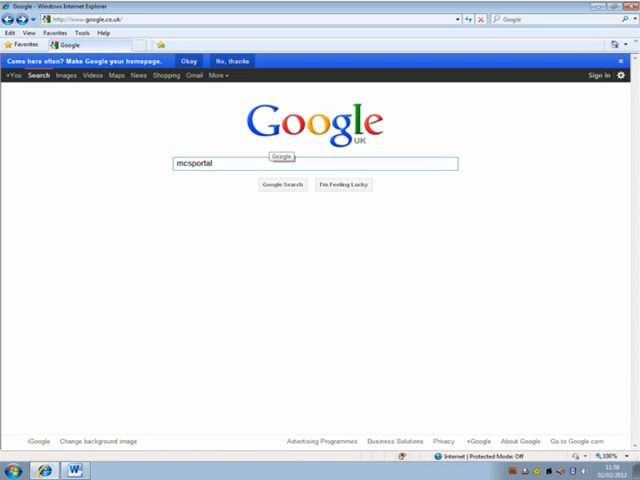
- Search Google for 'micsportal' and reach the Manchester Online Learning Community portal
left_click(284, 184)
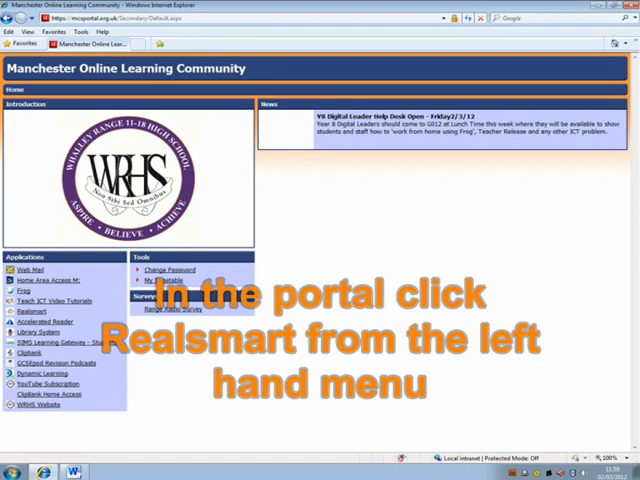
- Follow the Realsmart link in the portal's Applications menu to its login page
left_click(36, 312)
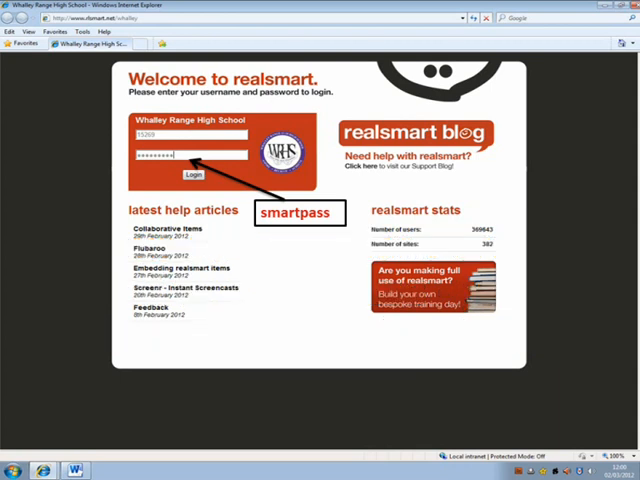
- Log in to RealSmart with the school username and password to reach my learning
left_click(192, 176)
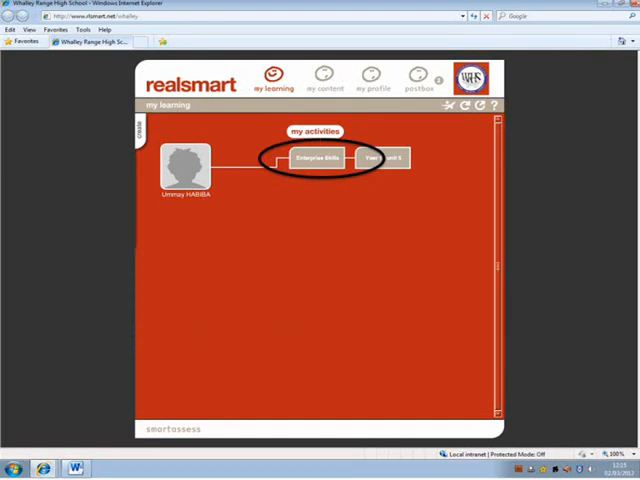
- Enter the Enterprise Skills passport and add a new story entry for evidence
left_click(312, 158)
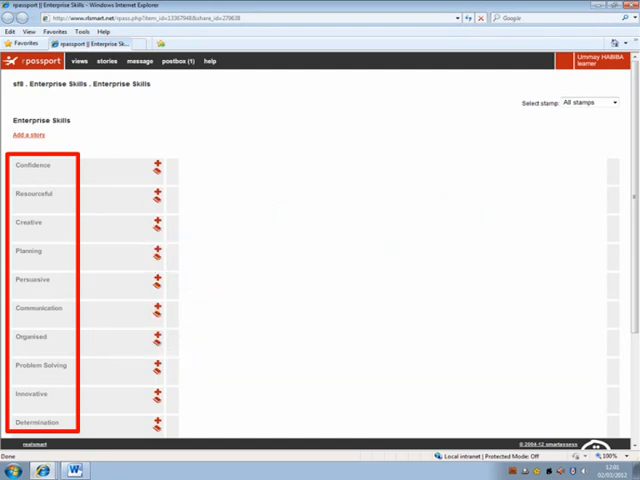
left_click(32, 134)
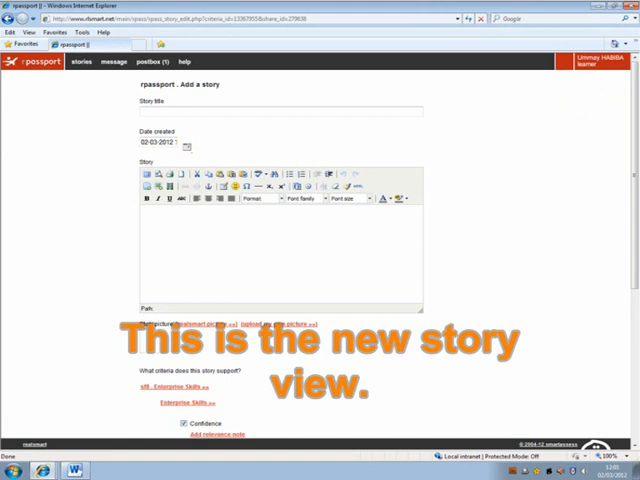